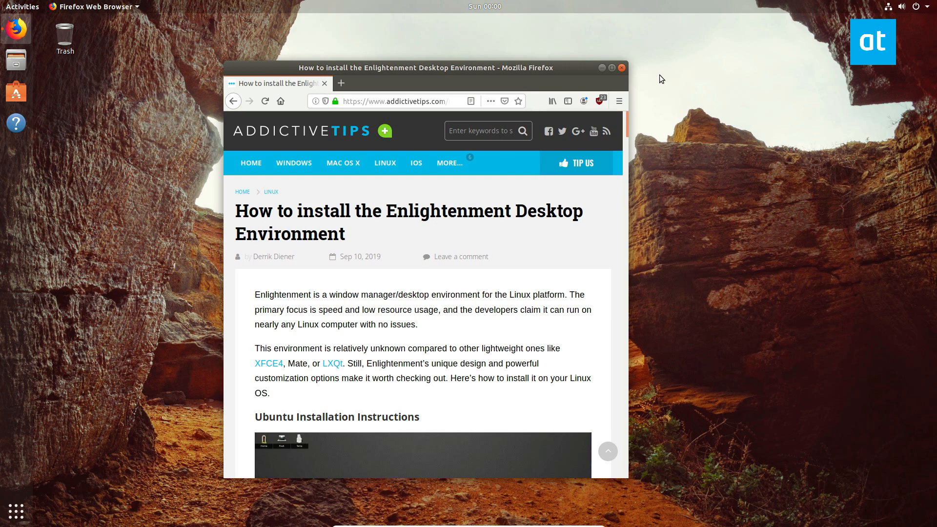
mouse_move(351, 290)
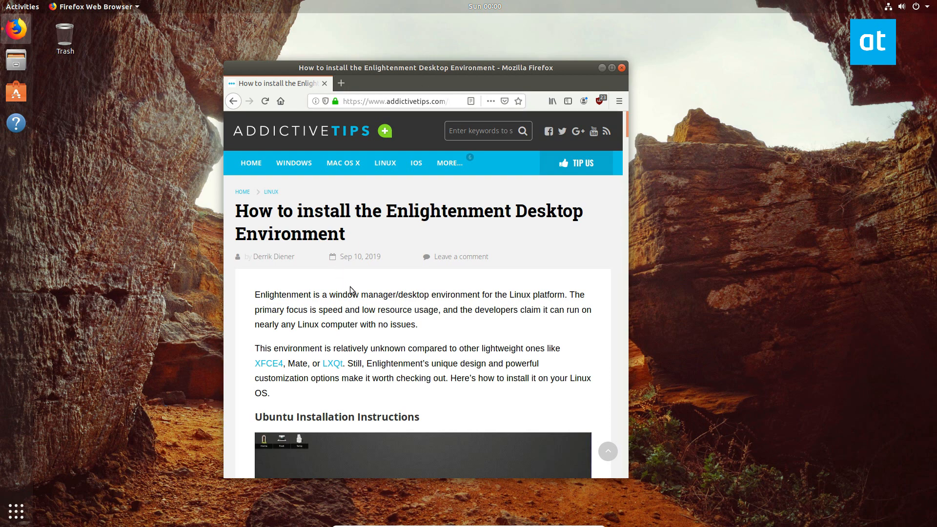
Scroll the install guide down to the add-apt-repository PPA command.
scroll(down, 3)
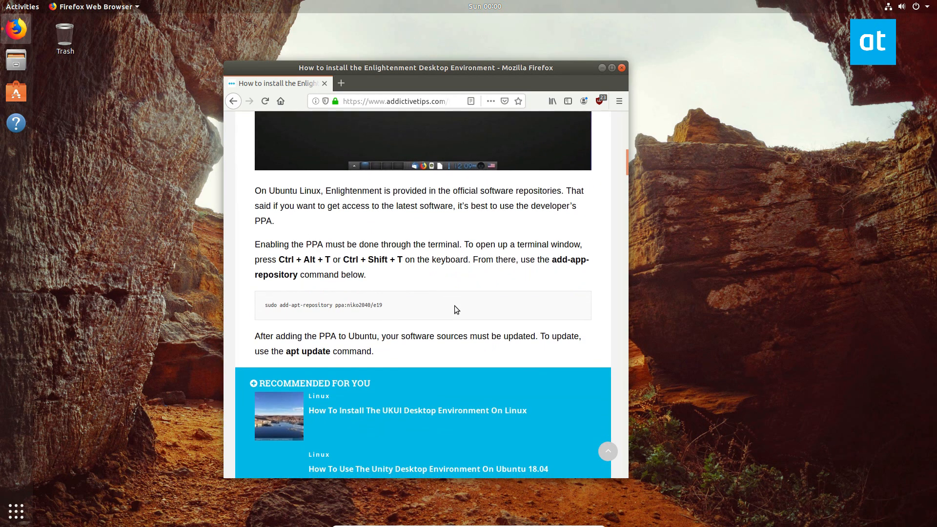
scroll(down, 3)
text(ter)
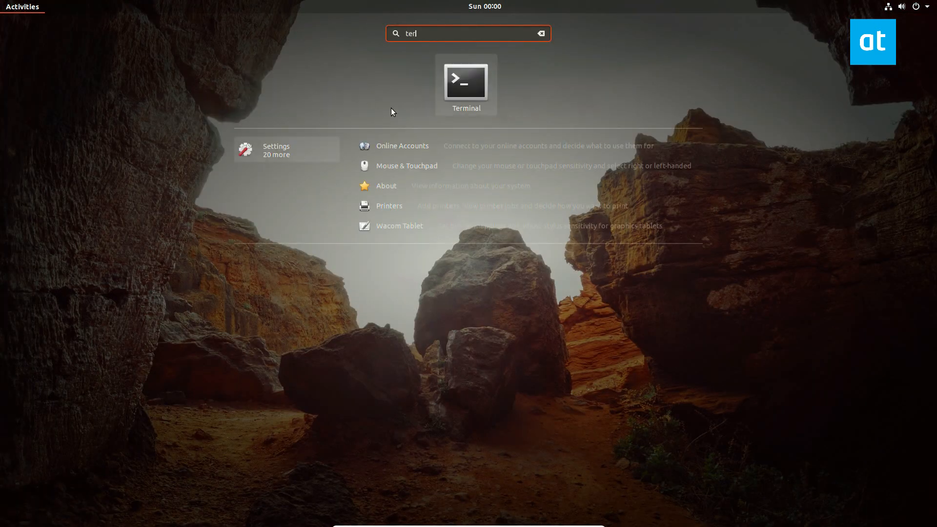
Launch Terminal and run the add-apt-repository command for the niko2040/e19 PPA.
click(465, 82)
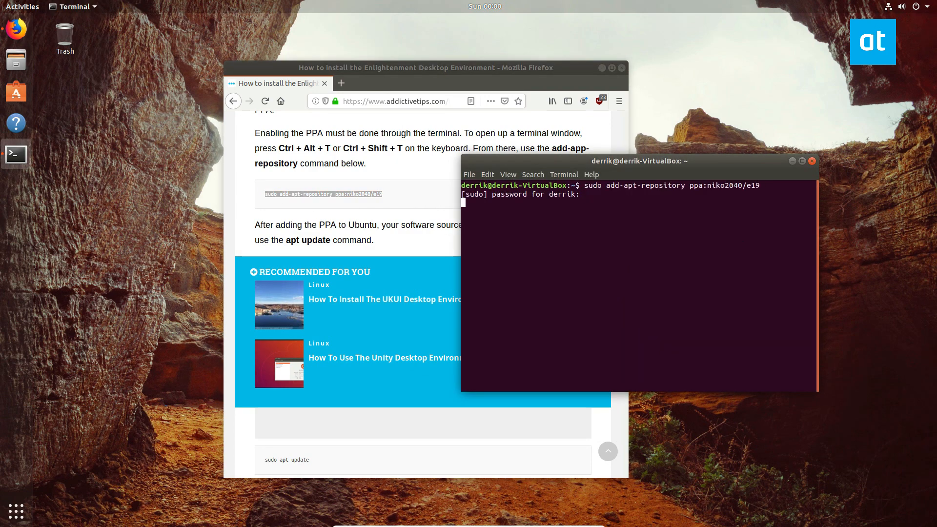
scroll(down, 3)
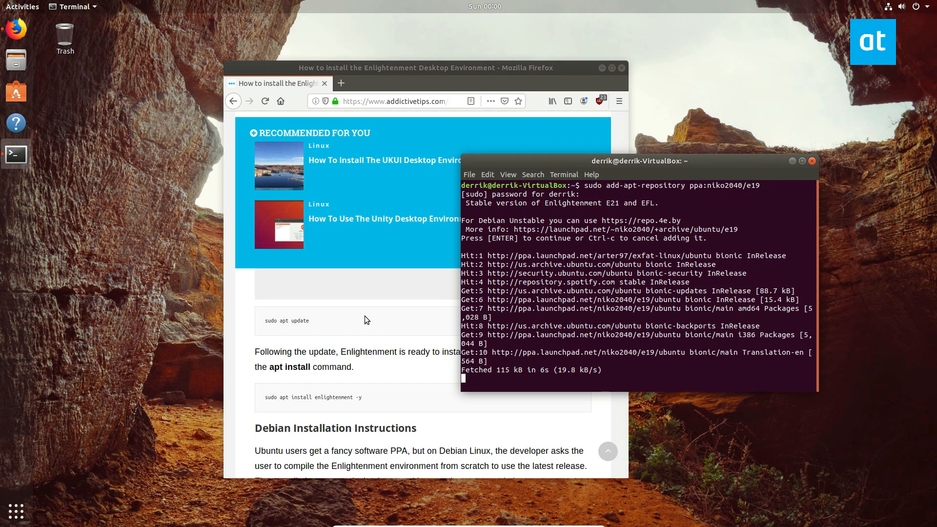
scroll(down, 3)
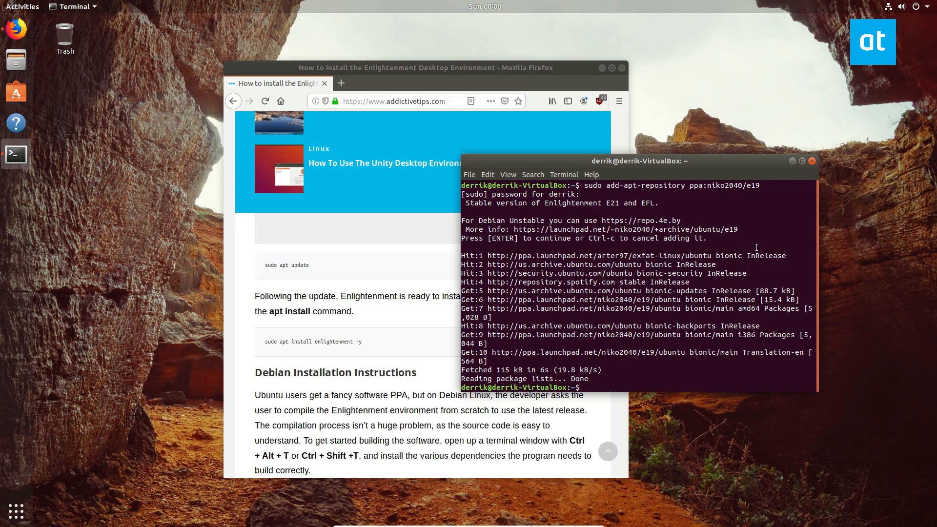
Run 'sudo apt install enlightenment -y', then expand the user entry for logging out.
text(sudo apt install enlightenment -y)
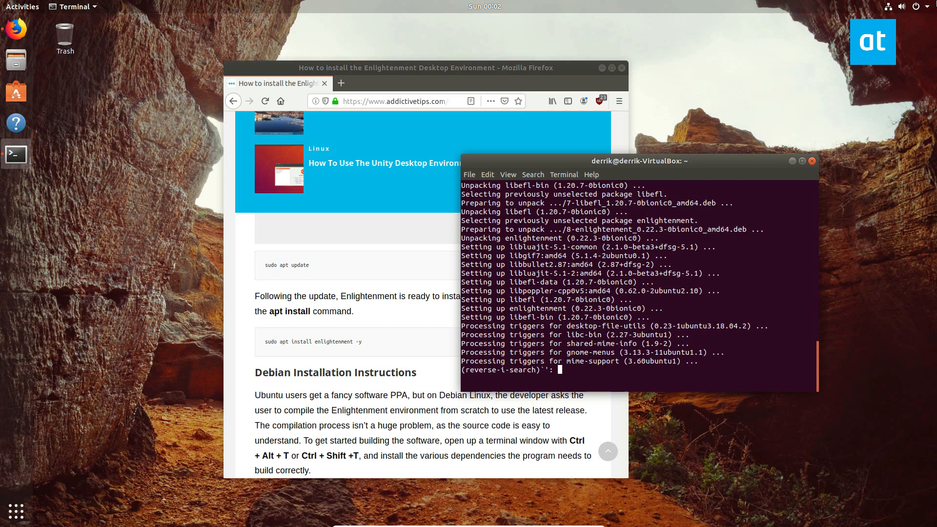
click(811, 160)
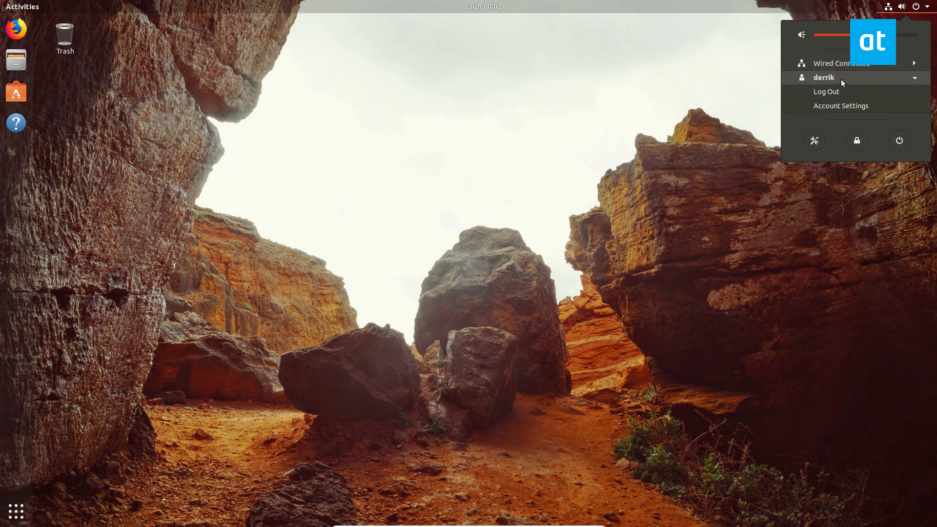
Log out, confirm, select the user and choose the Enlightenment session to sign in.
click(826, 91)
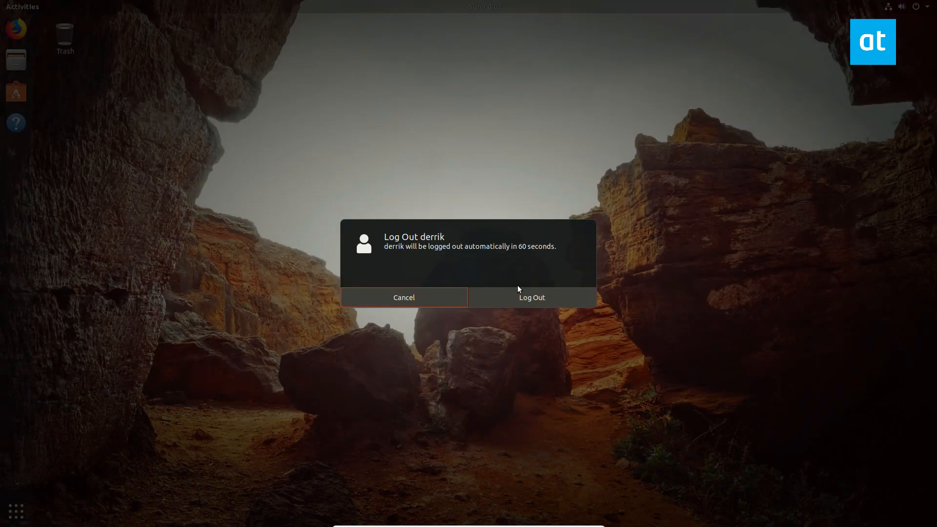
click(531, 297)
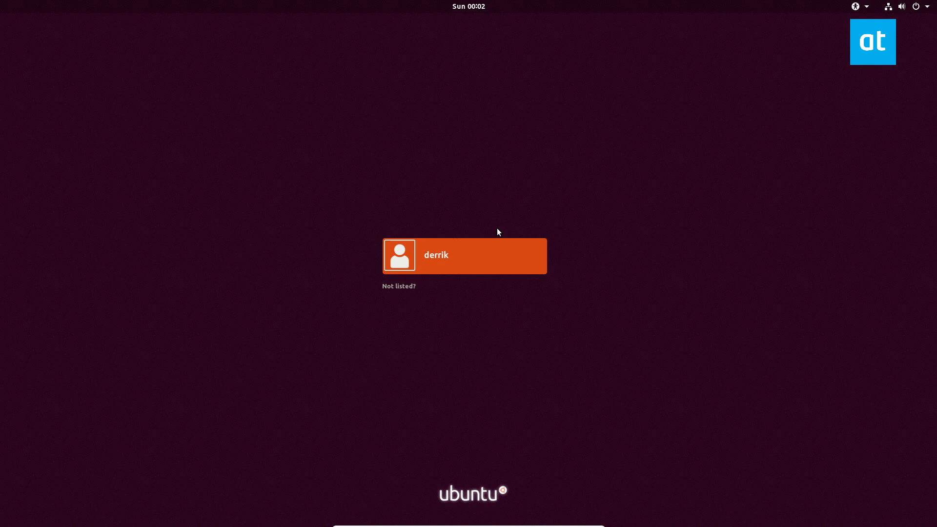
click(463, 255)
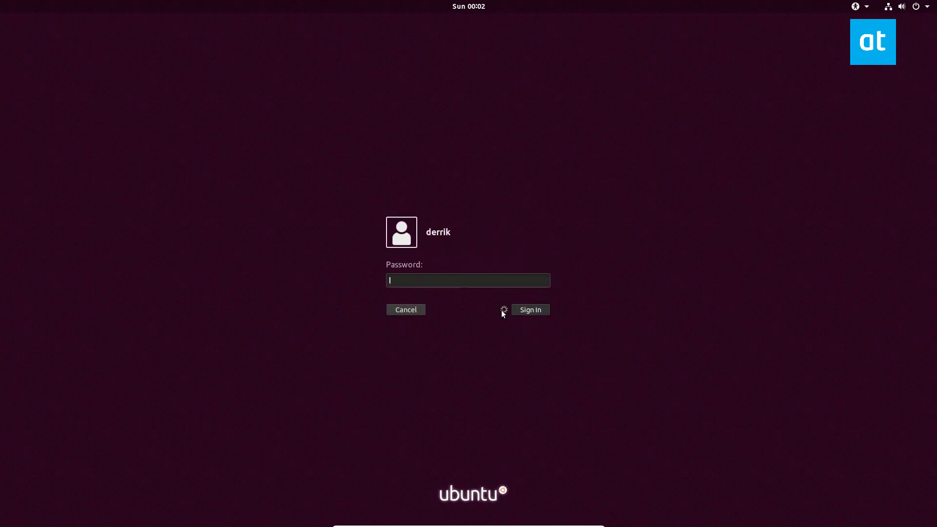
mouse_move(426, 336)
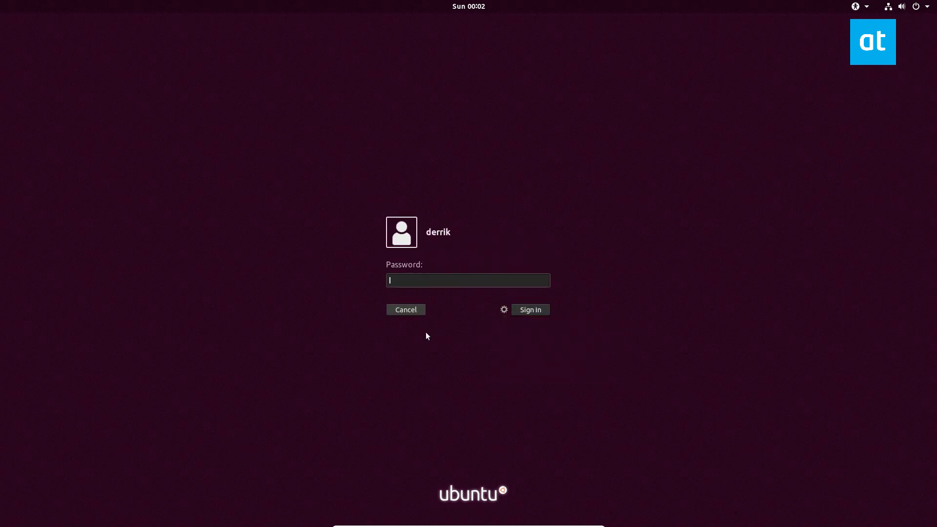
click(530, 309)
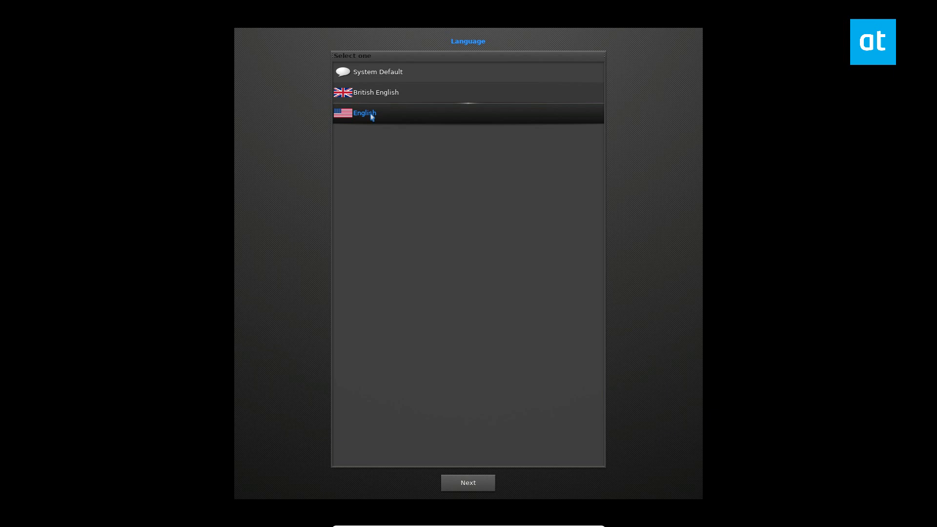
mouse_move(389, 85)
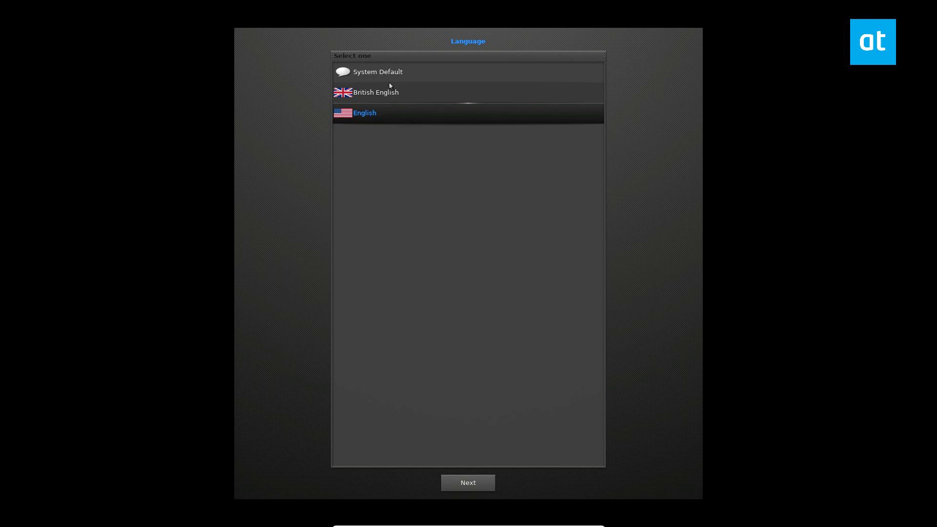
mouse_move(443, 150)
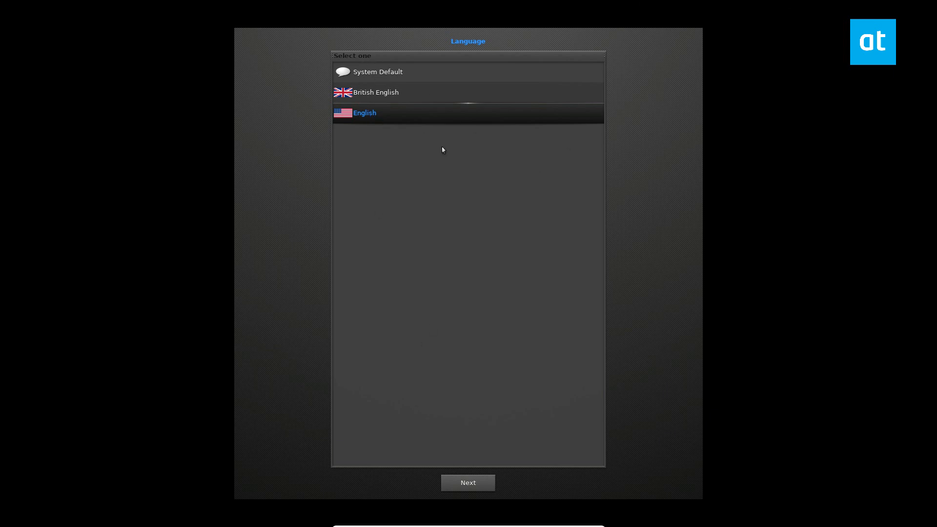
mouse_move(463, 506)
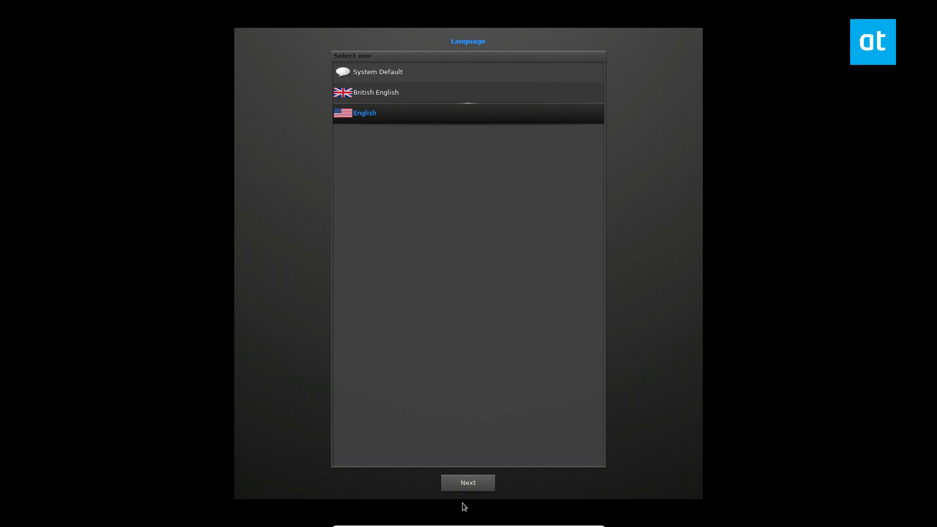
Accept English, the standard computer profile and 1.2 window sizing in the wizard.
click(467, 482)
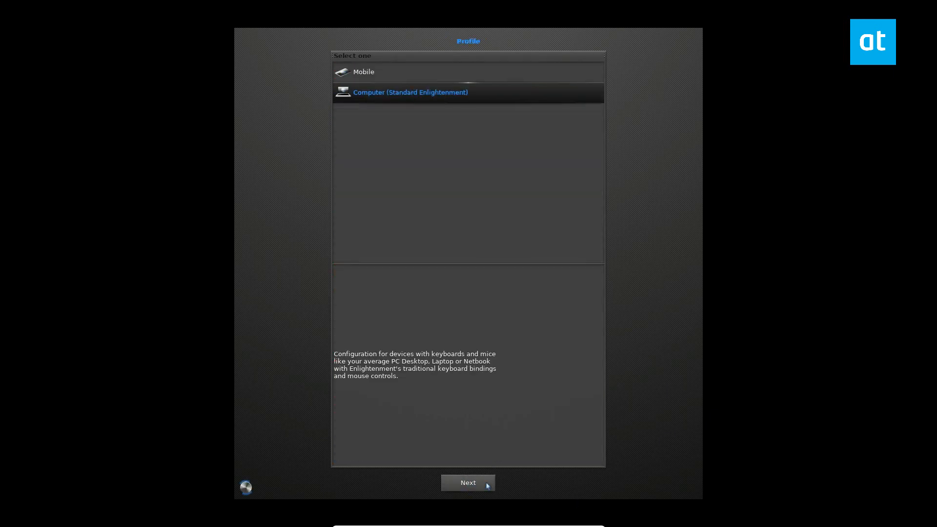
mouse_move(468, 446)
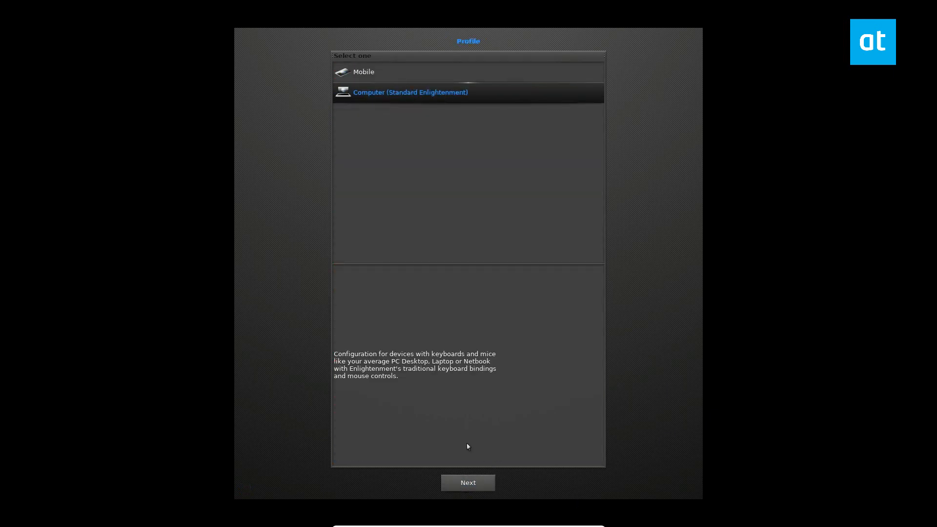
mouse_move(433, 153)
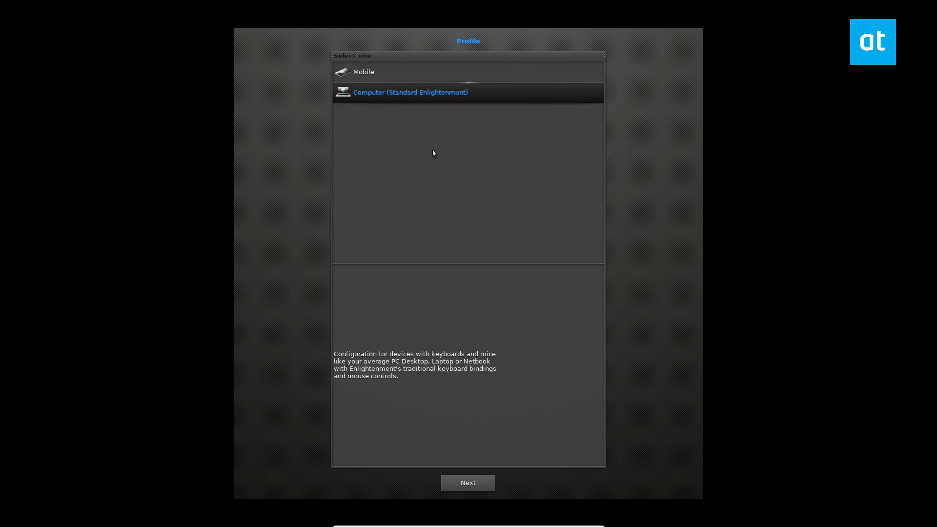
click(468, 482)
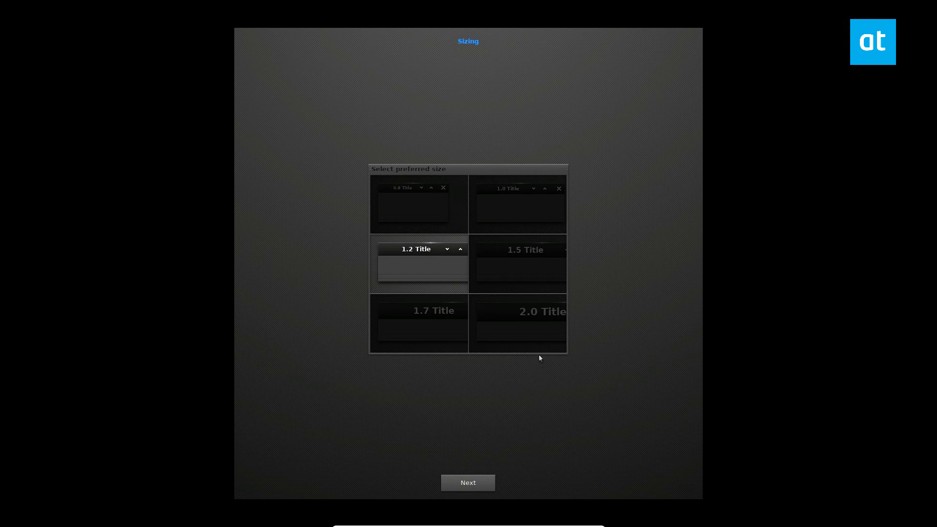
click(468, 482)
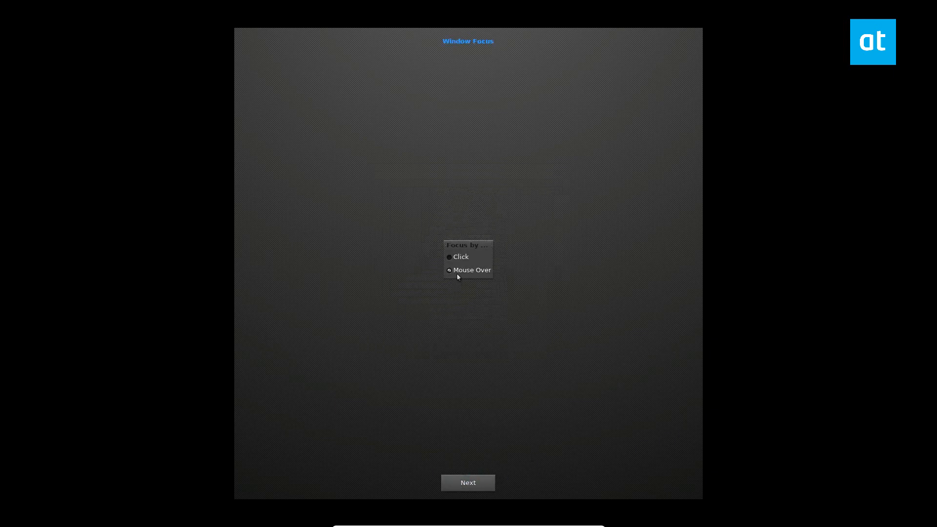
Choose click-to-focus, then continue past Connman, compositing and update checking to finish setup.
click(449, 257)
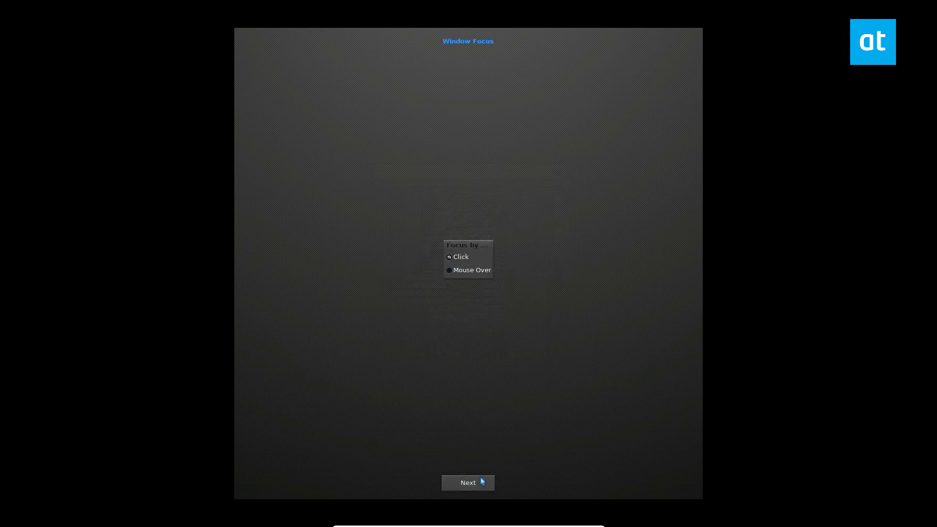
click(467, 482)
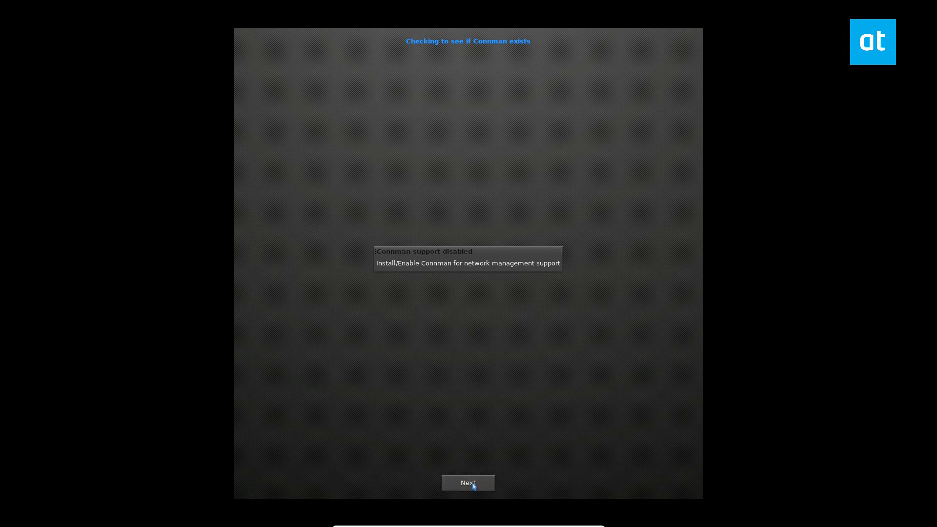
click(468, 482)
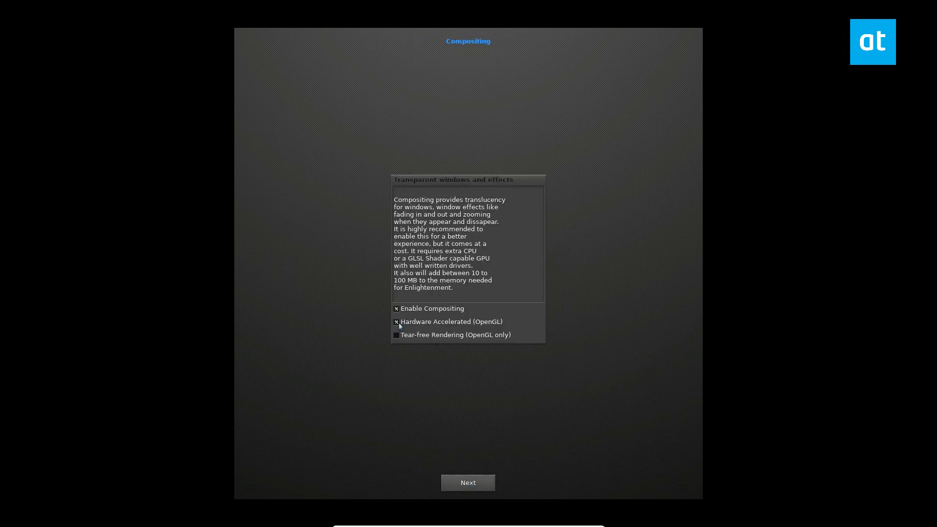
click(468, 482)
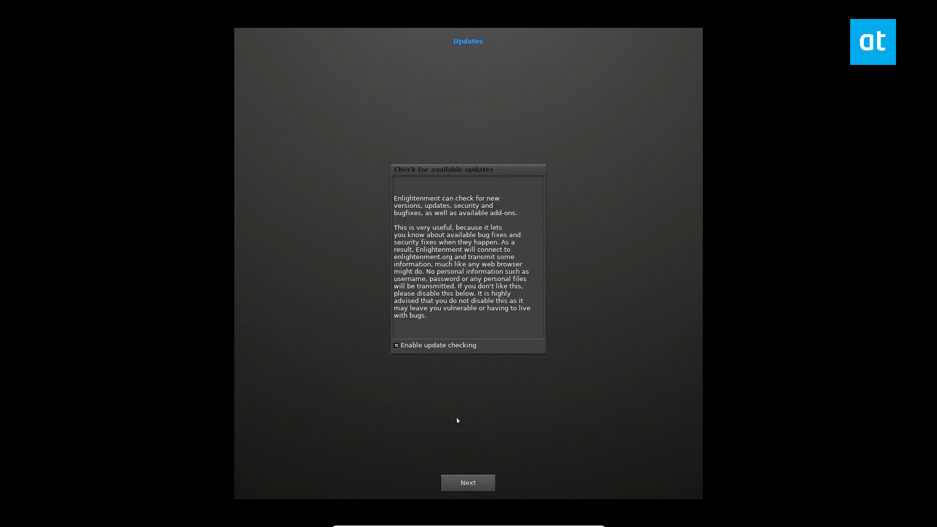
click(468, 482)
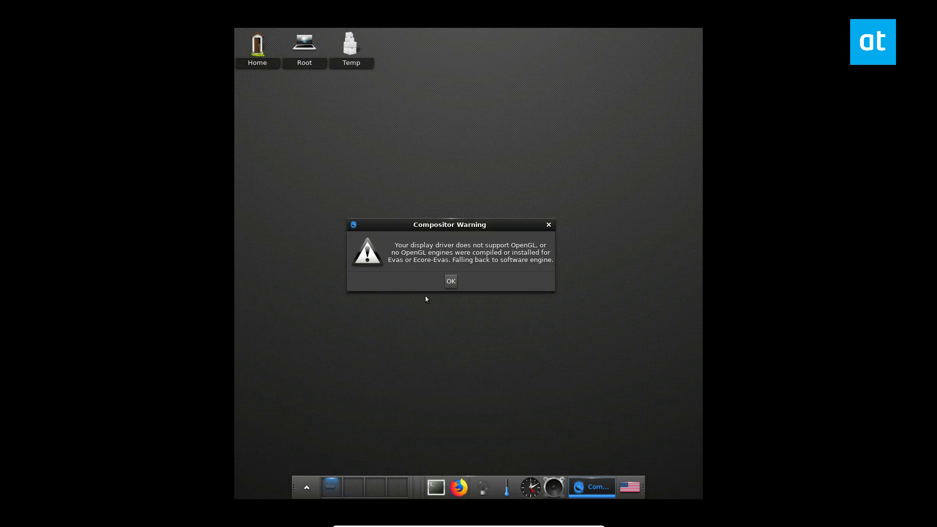
Acknowledge the OpenGL compositor warning with OK.
click(450, 281)
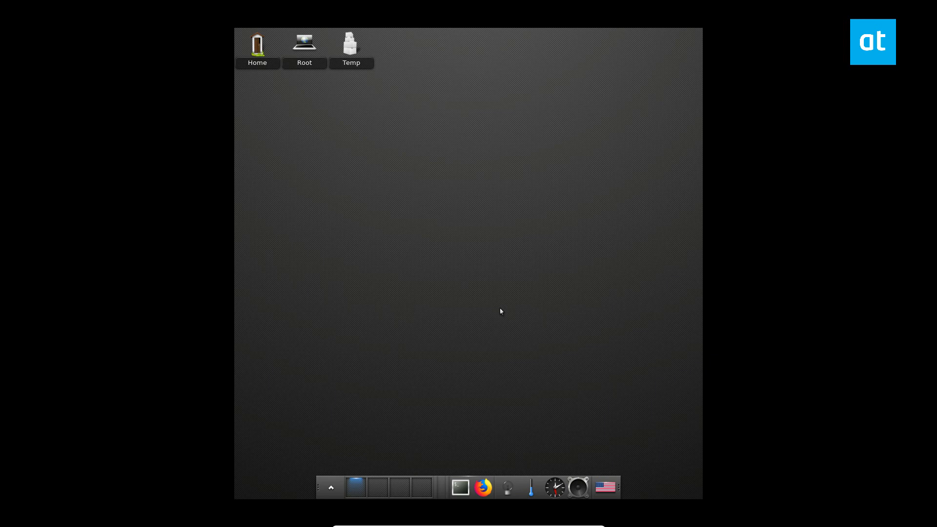
mouse_move(346, 116)
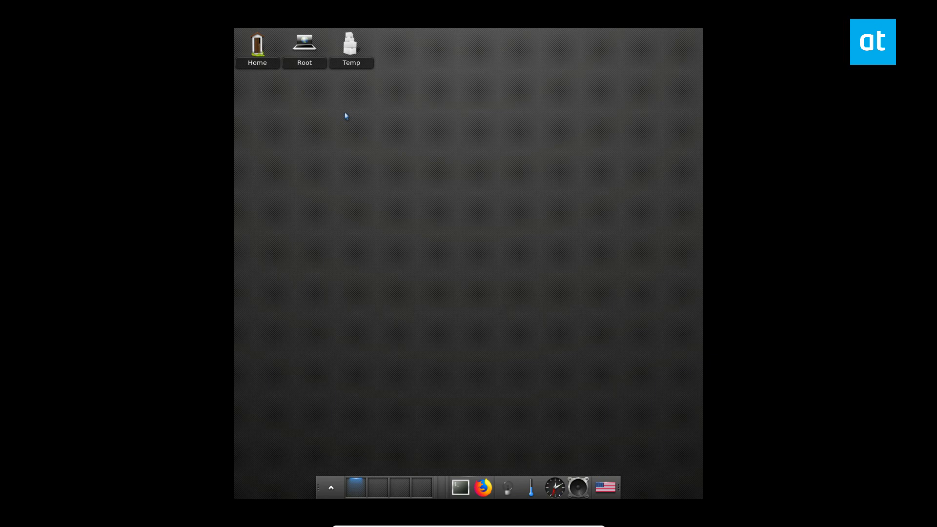